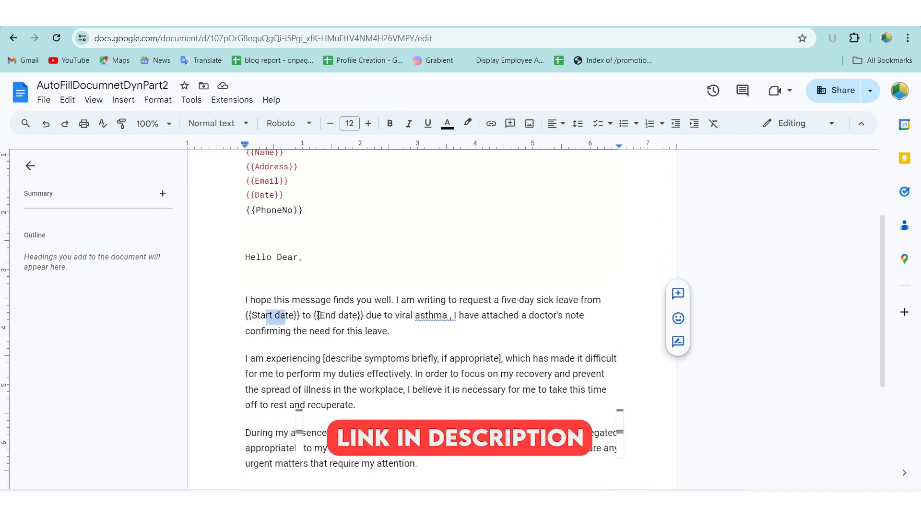
# Review the Sidebar4.html code, then switch back to Code.gs.
pyautogui.scroll(-3)
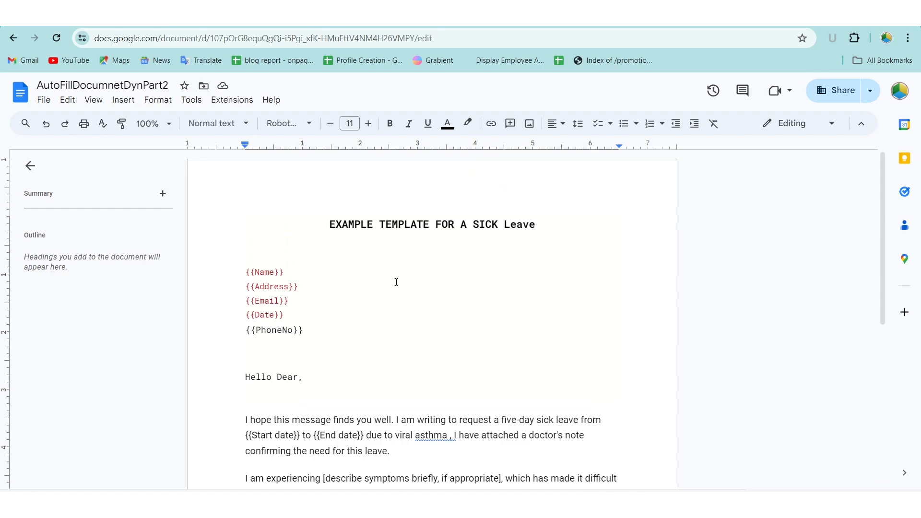
pyautogui.doubleClick(264, 272)
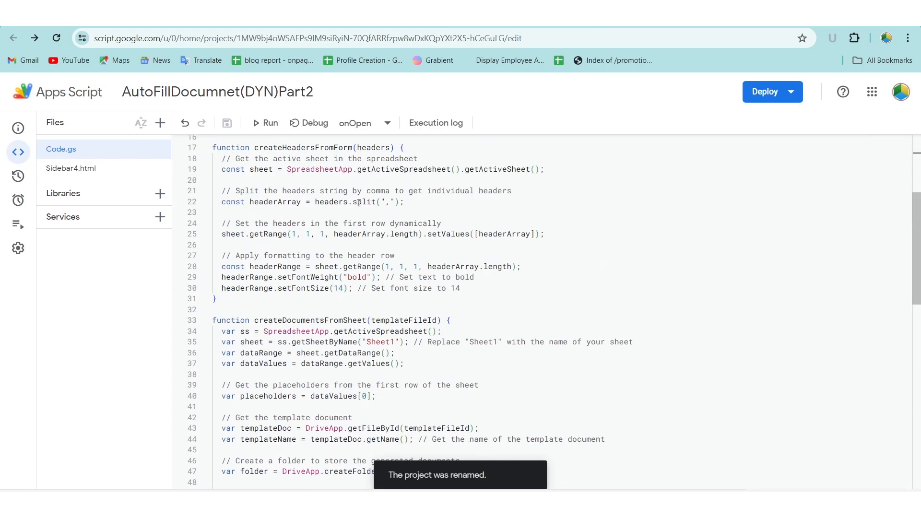
pyautogui.click(71, 168)
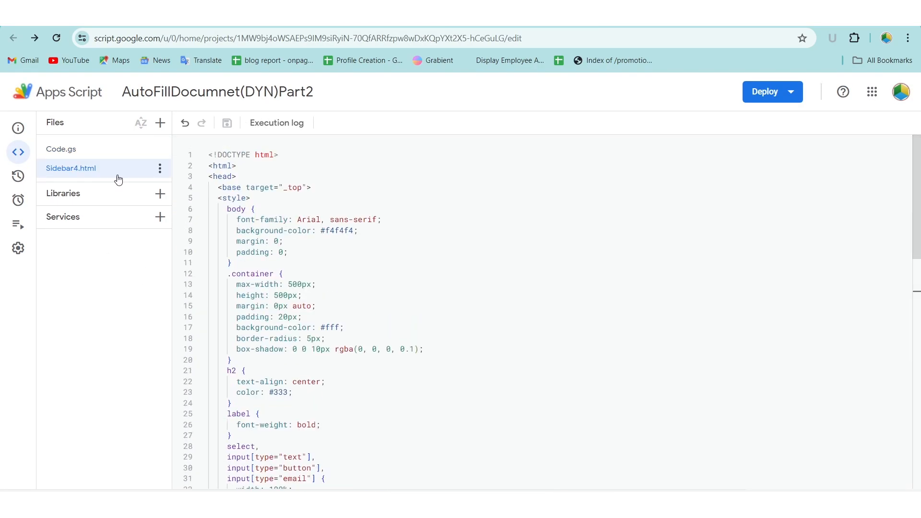
pyautogui.click(61, 149)
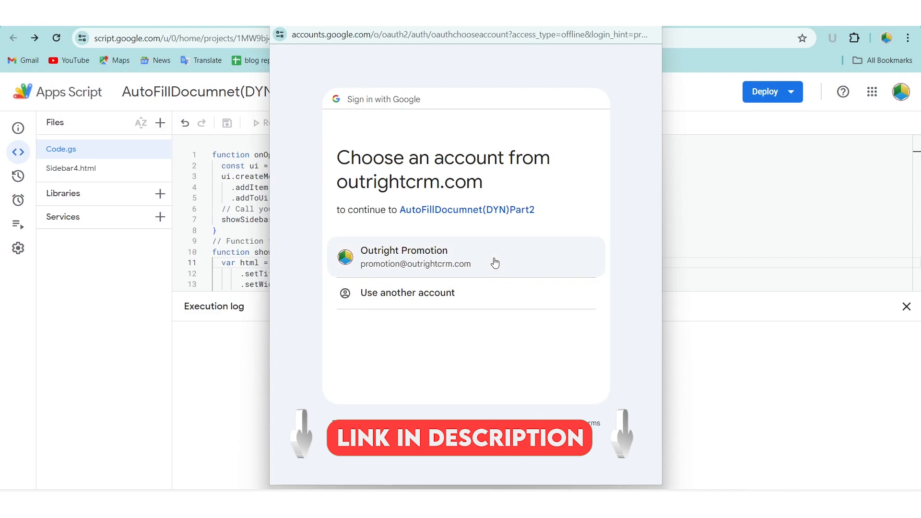
# Choose the signed-in Google account and allow the script's requested permissions.
pyautogui.click(416, 257)
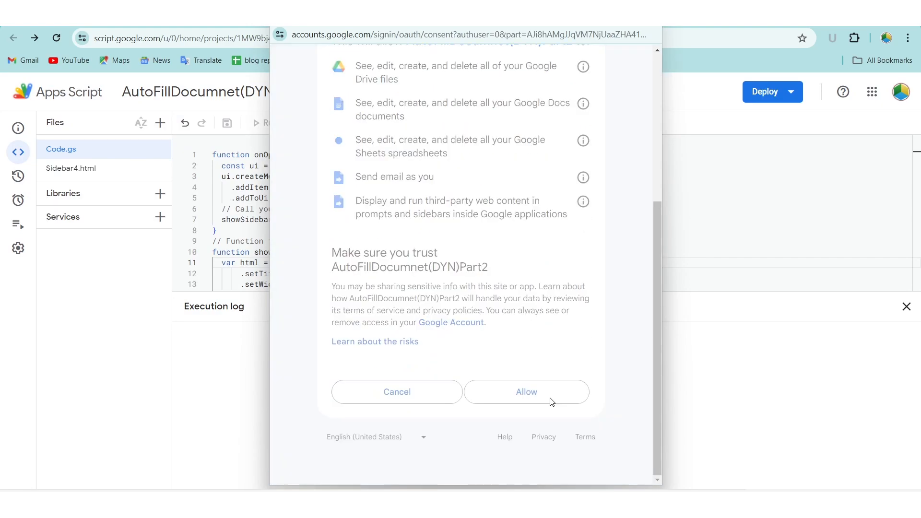
pyautogui.click(525, 392)
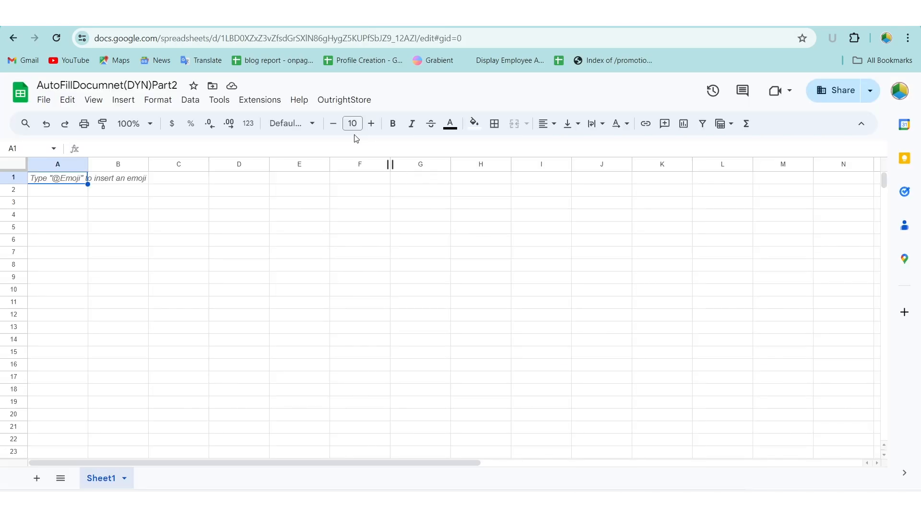
pyautogui.moveTo(335, 112)
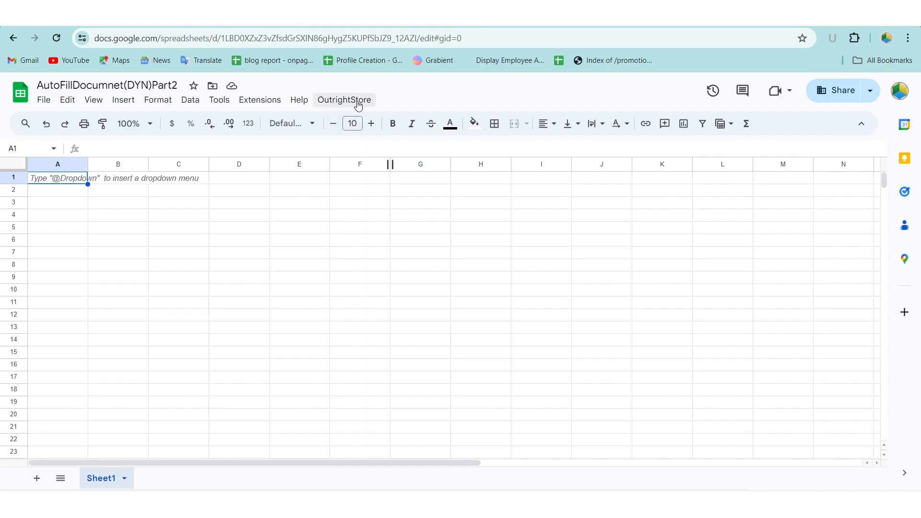
# Launch the sidebar form from the OutrightStore custom menu.
pyautogui.click(343, 99)
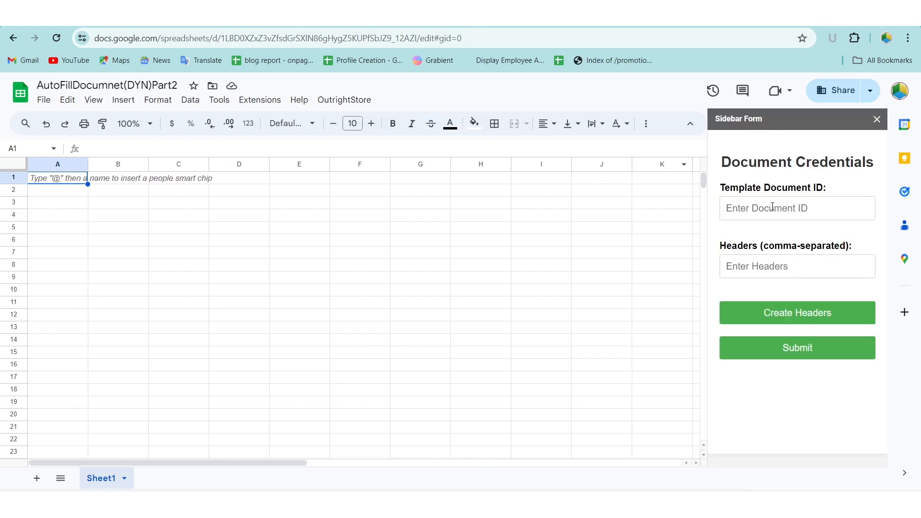
# Create the header row Name, Address, Email, Date, PhoneNo, Start date, End date, Sender.
pyautogui.click(796, 208)
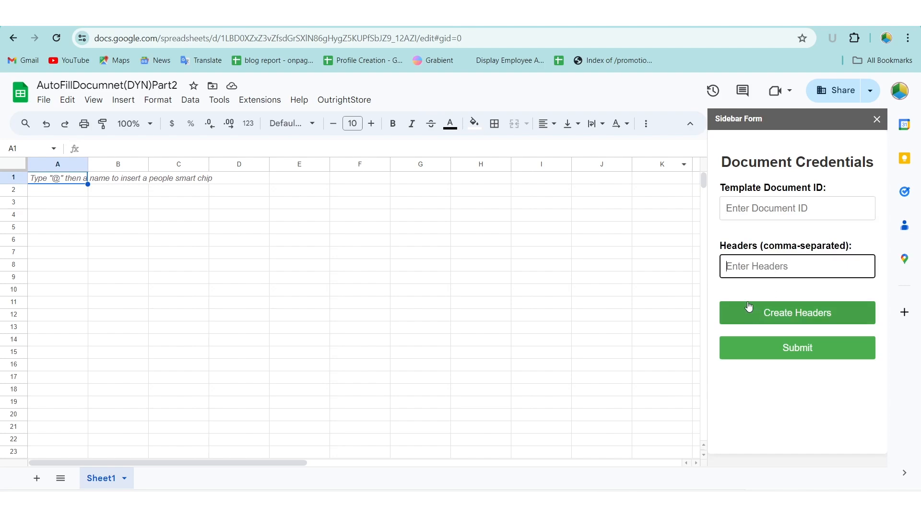
pyautogui.write('Name,Address,Email,Date,Phone')
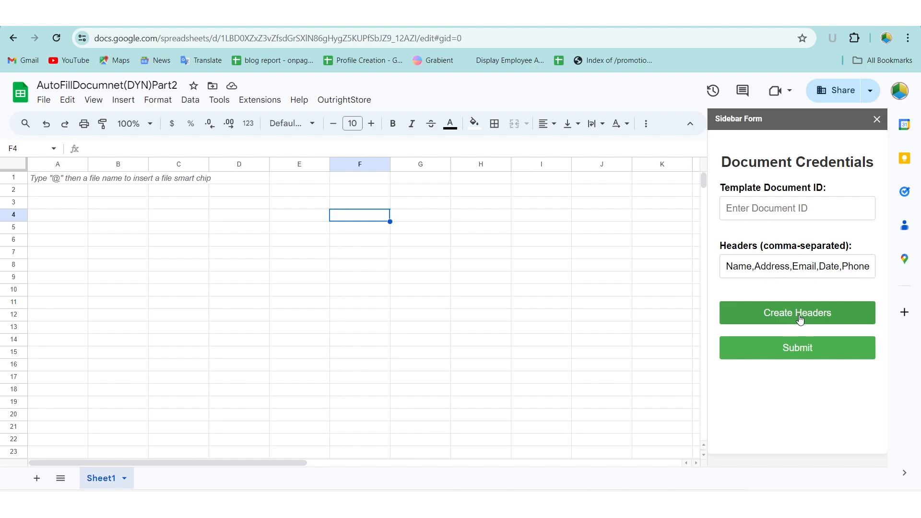
pyautogui.click(797, 313)
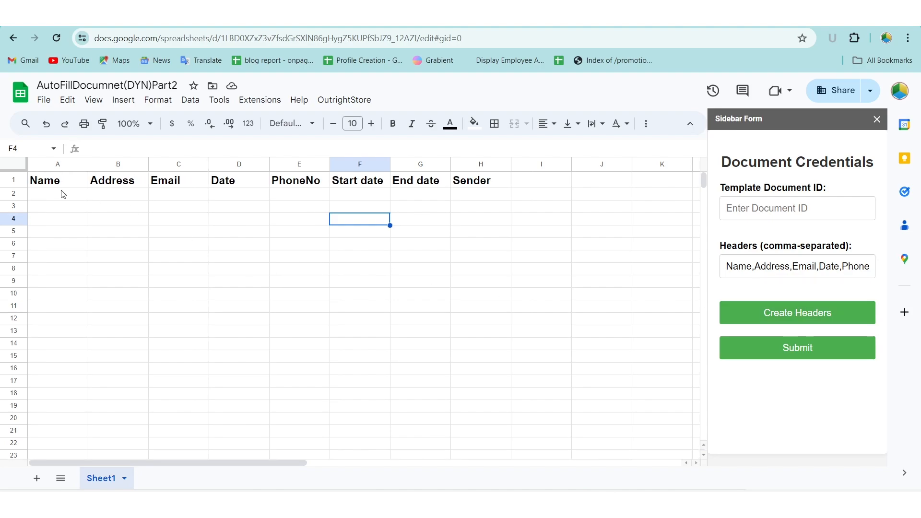
pyautogui.click(481, 180)
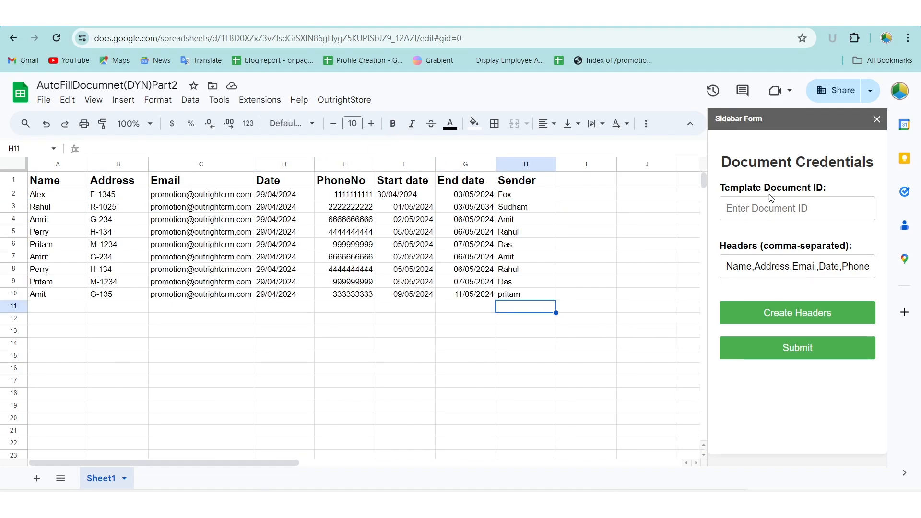
# Submit template ID gi_xfK-HMuEttV4NM4H26VMPY to generate the filled documents.
pyautogui.click(796, 208)
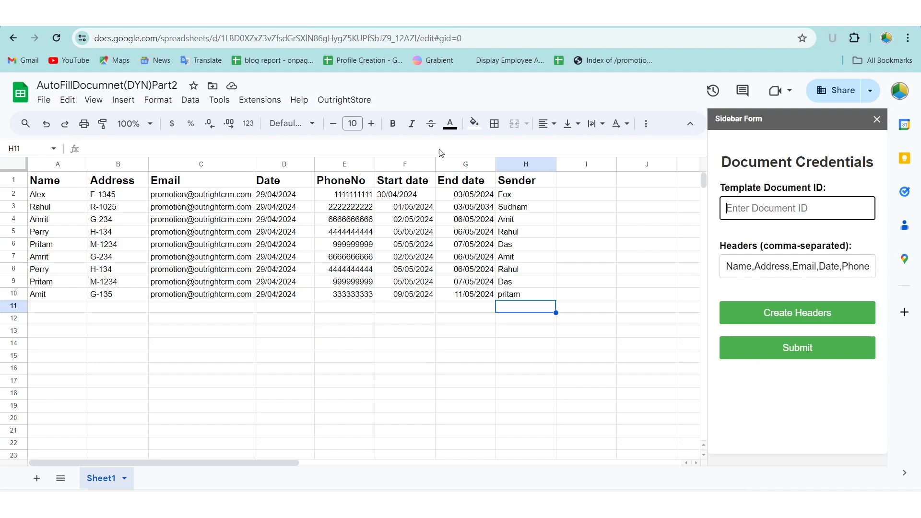
pyautogui.write('gi_xfK-HMuEttV4NM4H26VMPY')
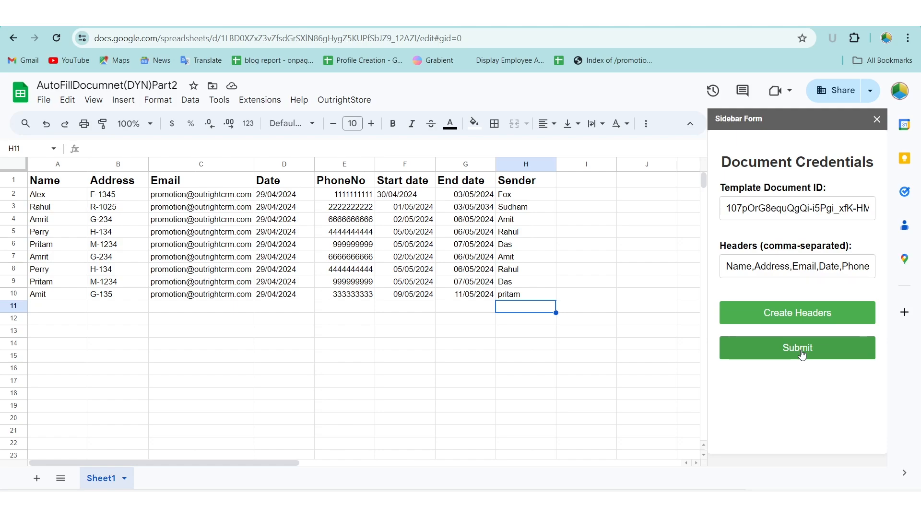
pyautogui.click(796, 347)
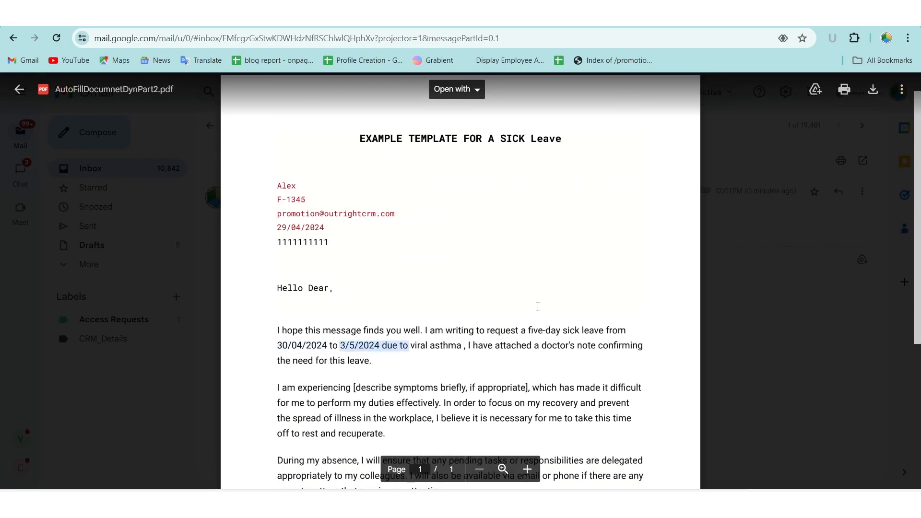